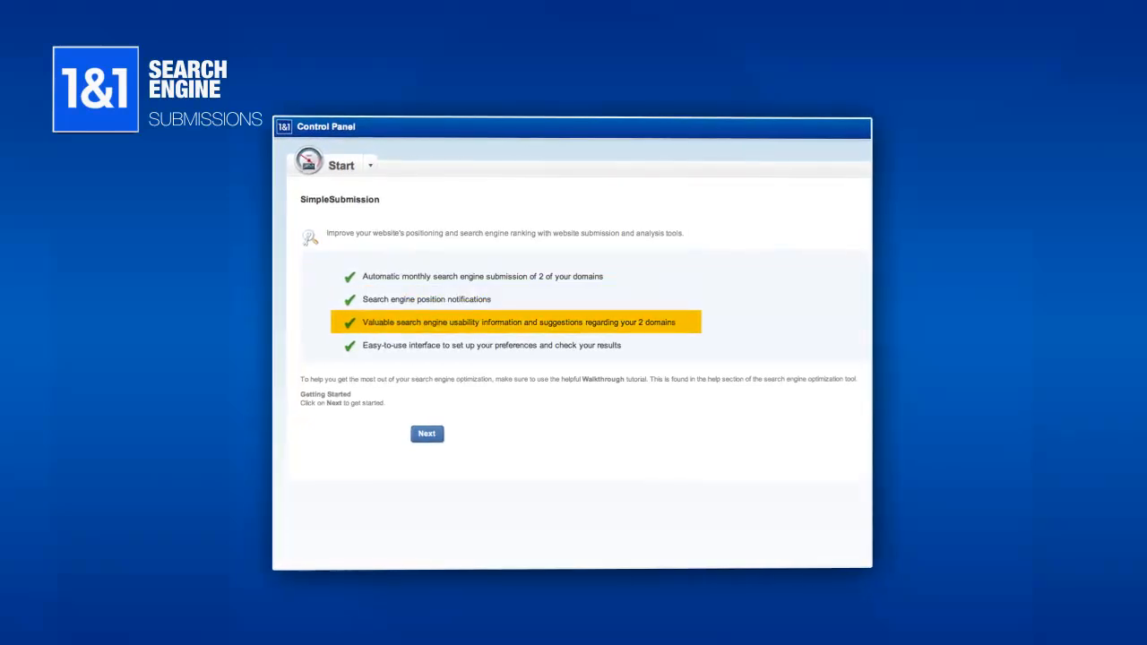
Step: Complete the SimpleSubmission setup so the domain is listed under Projects (1 of 2 registered)
{"action": "left_click", "coordinate": [427, 434]}
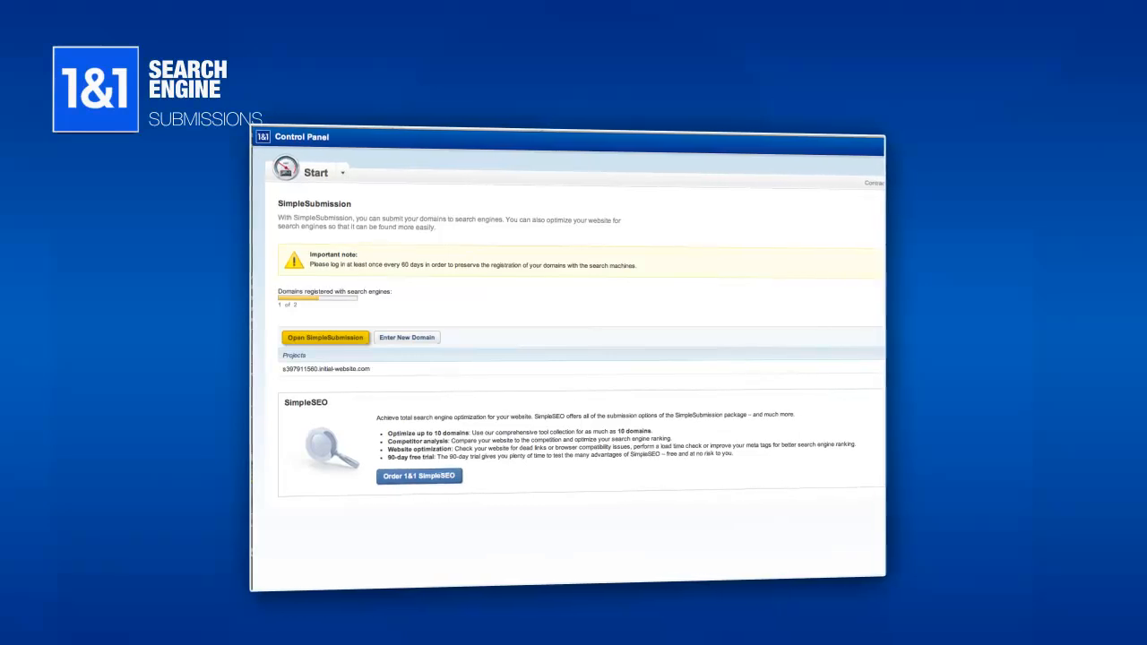